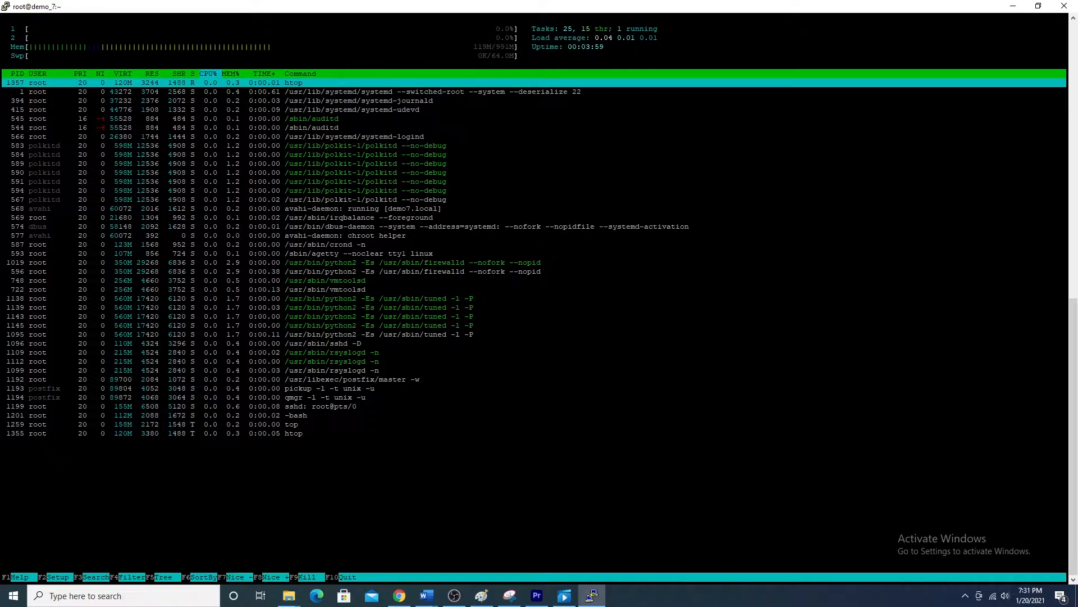
Step: Move down the OpenSecure homepage to the 'See for yourself' live-demo pitch
{"action": "left_click", "coordinate": [397, 596]}
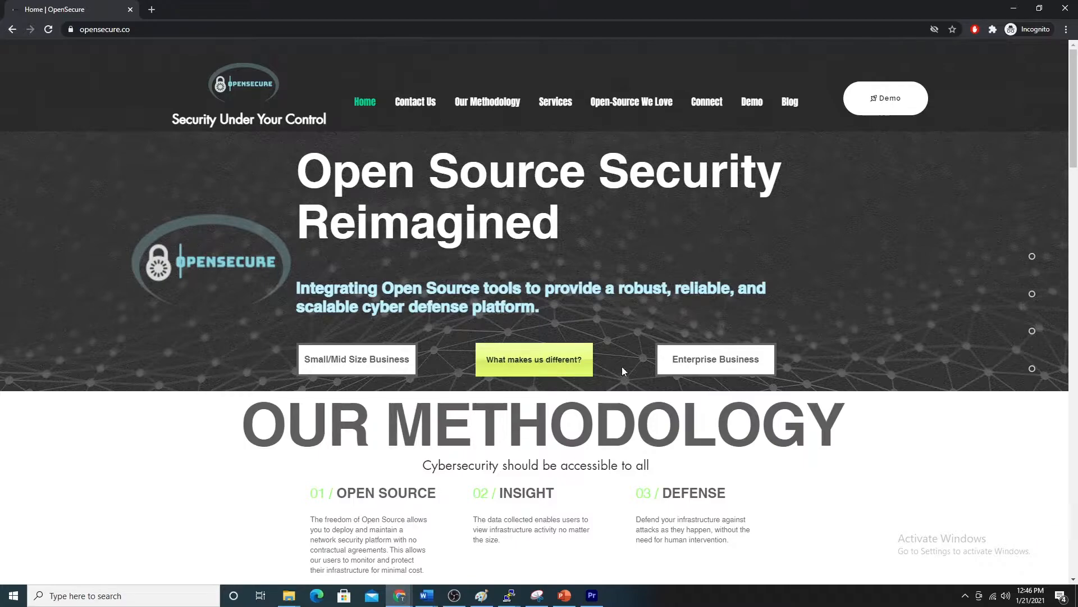
{"action": "scroll", "scroll_direction": "down", "scroll_amount": 3}
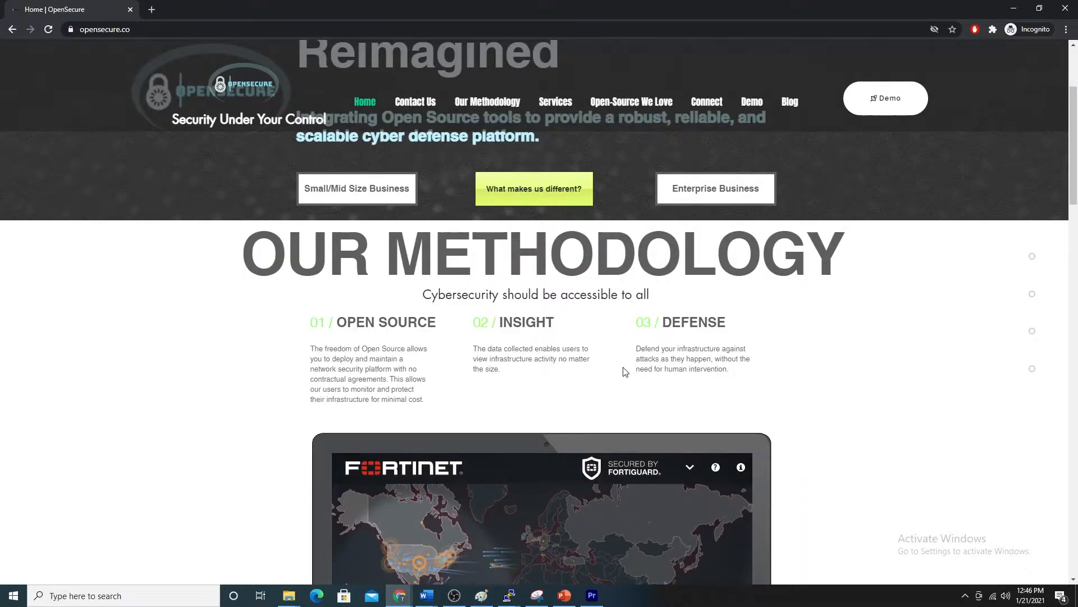
{"action": "scroll", "scroll_direction": "down", "scroll_amount": 3}
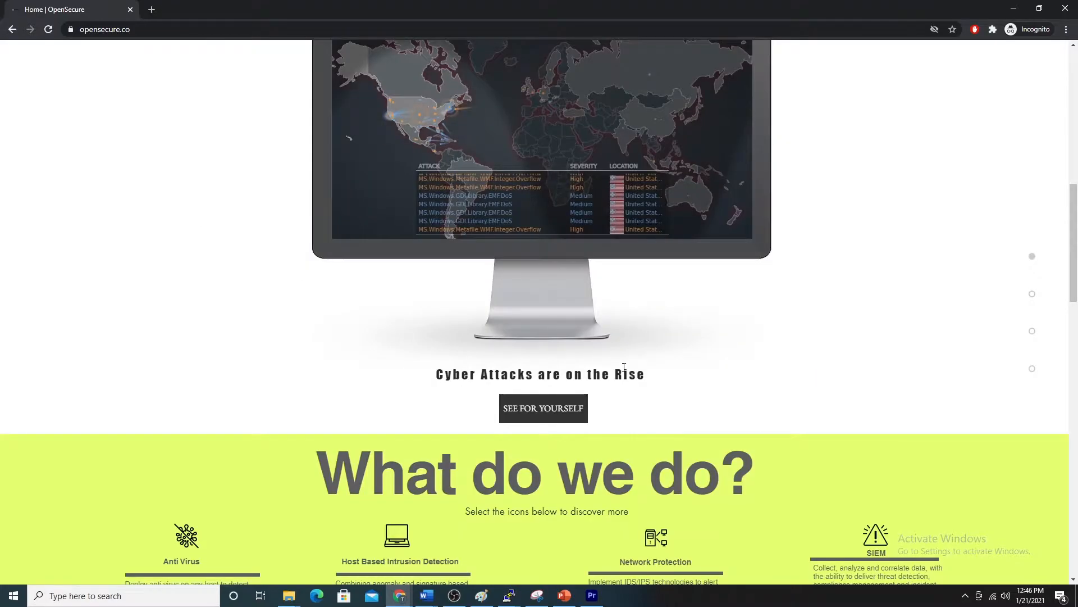
{"action": "scroll", "scroll_direction": "down", "scroll_amount": 3}
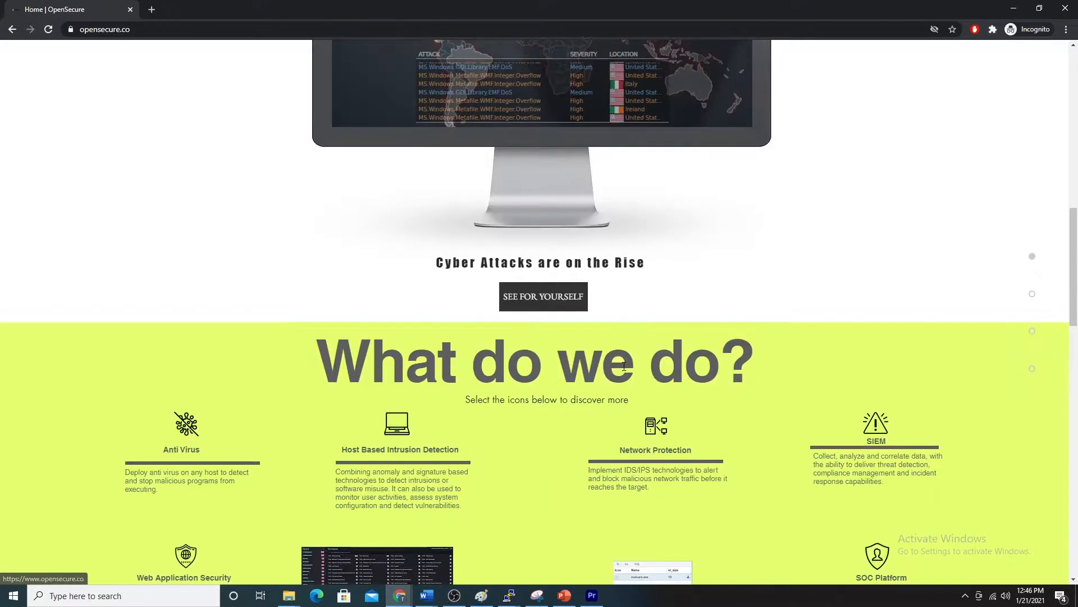
Step: Go to the Demo page and browse its Network Alerts screenshot gallery
{"action": "left_click", "coordinate": [542, 297]}
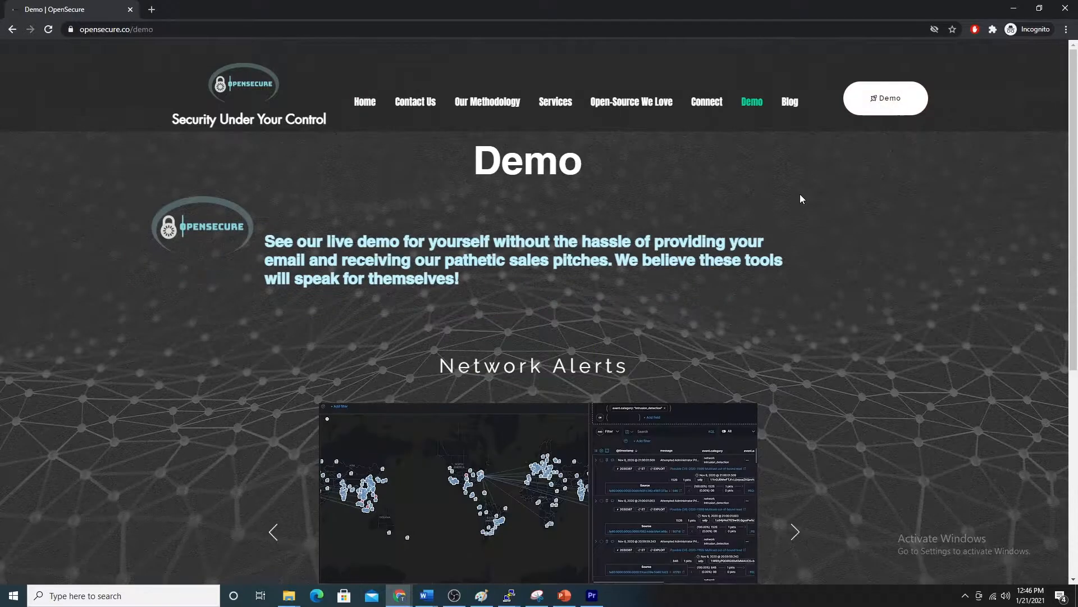
{"action": "left_click", "coordinate": [795, 532]}
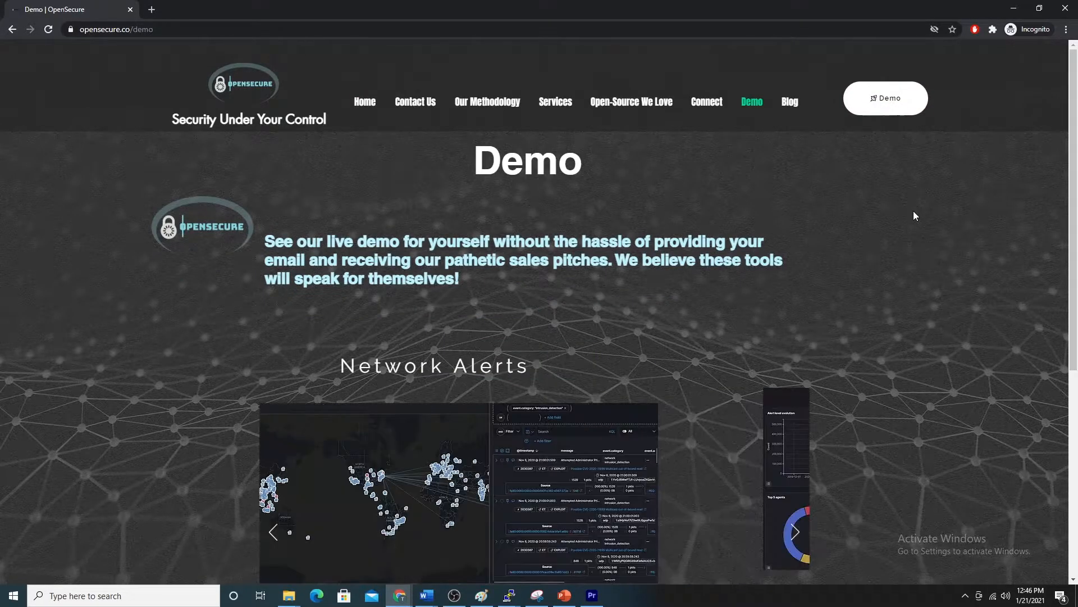
{"action": "left_click", "coordinate": [795, 532]}
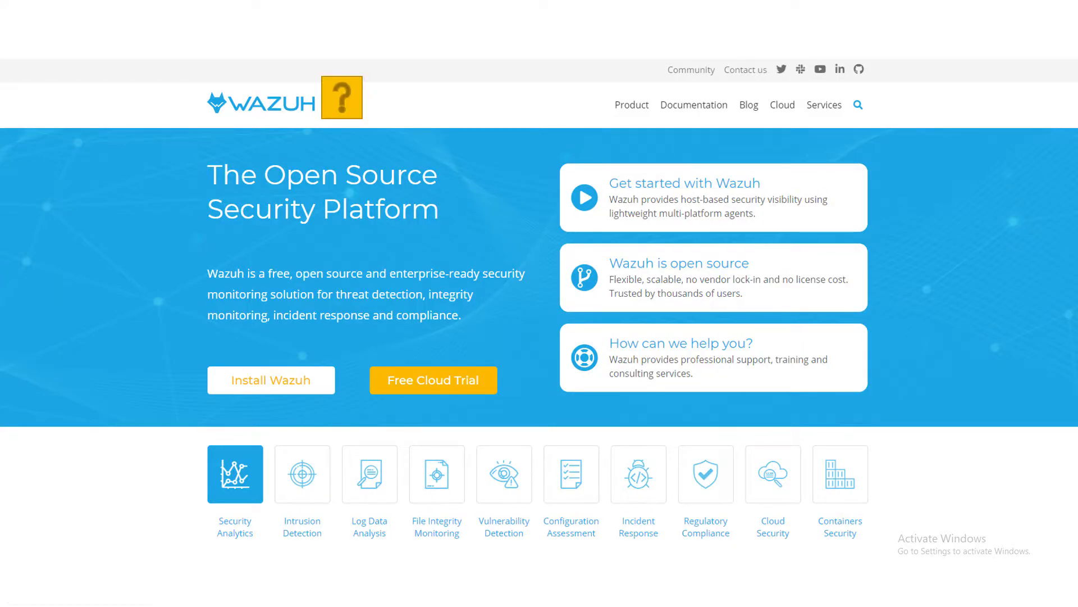
{"action": "left_click", "coordinate": [271, 380]}
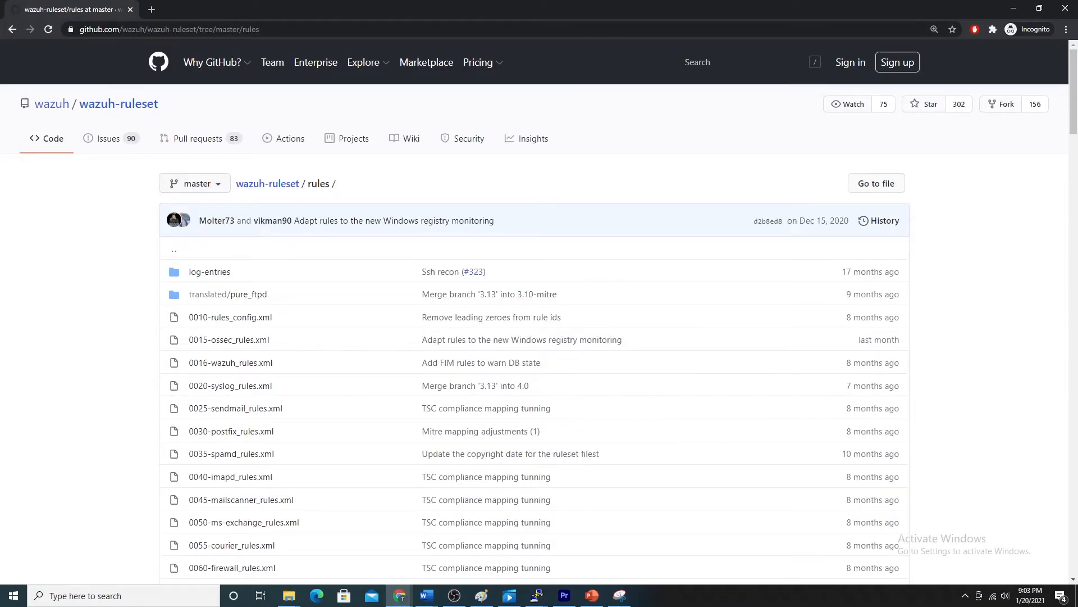
Step: Scroll the wazuh-ruleset rules listing past web and cloud files to win-security and win-sysmon XML rules
{"action": "scroll", "scroll_direction": "down", "scroll_amount": 3}
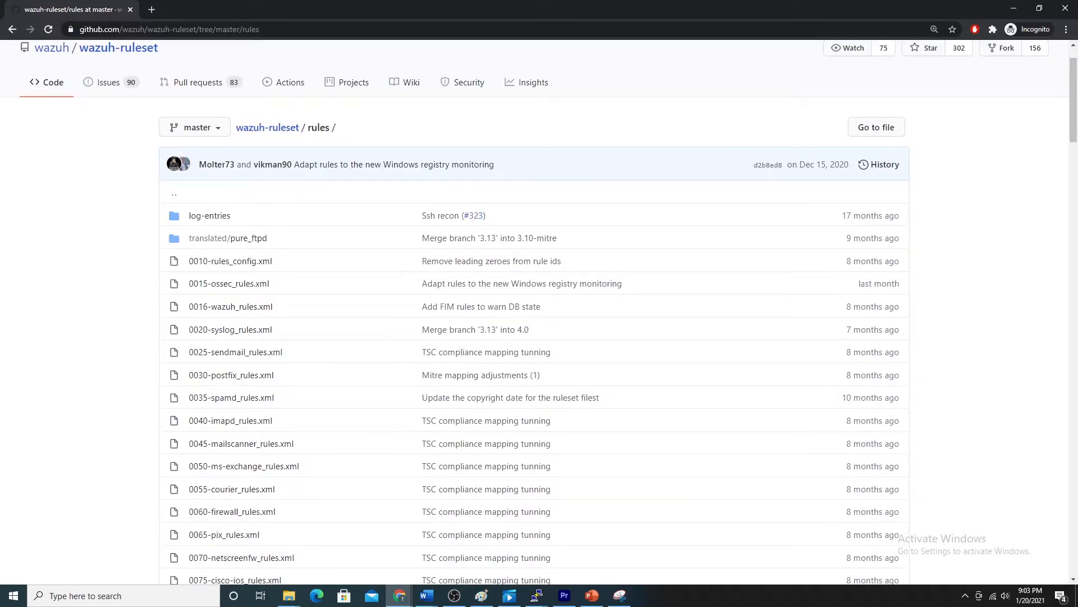
{"action": "scroll", "scroll_direction": "down", "scroll_amount": 3}
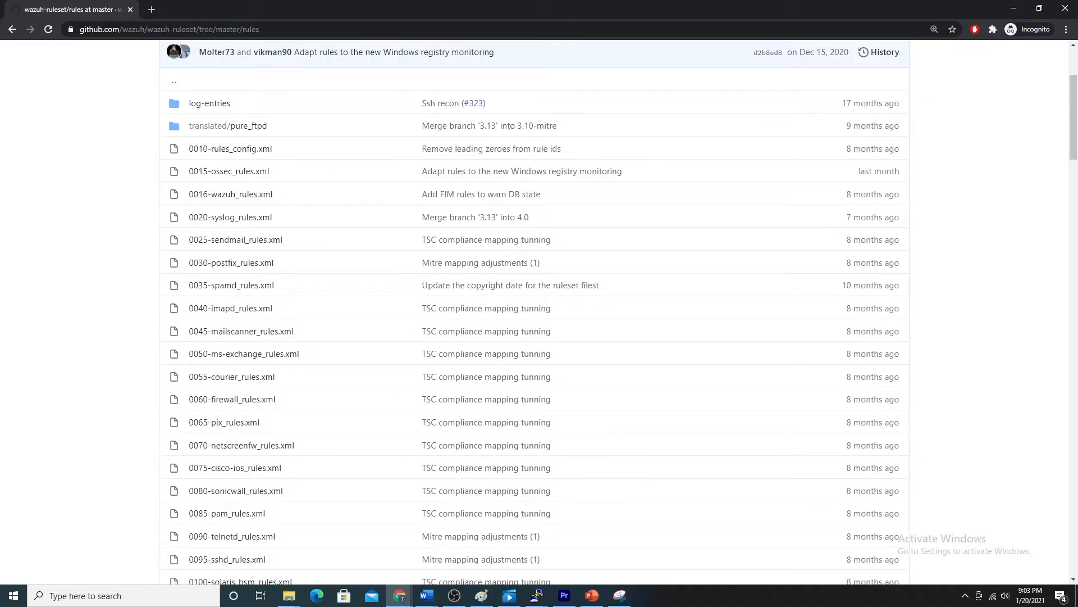
{"action": "scroll", "scroll_direction": "down", "scroll_amount": 3}
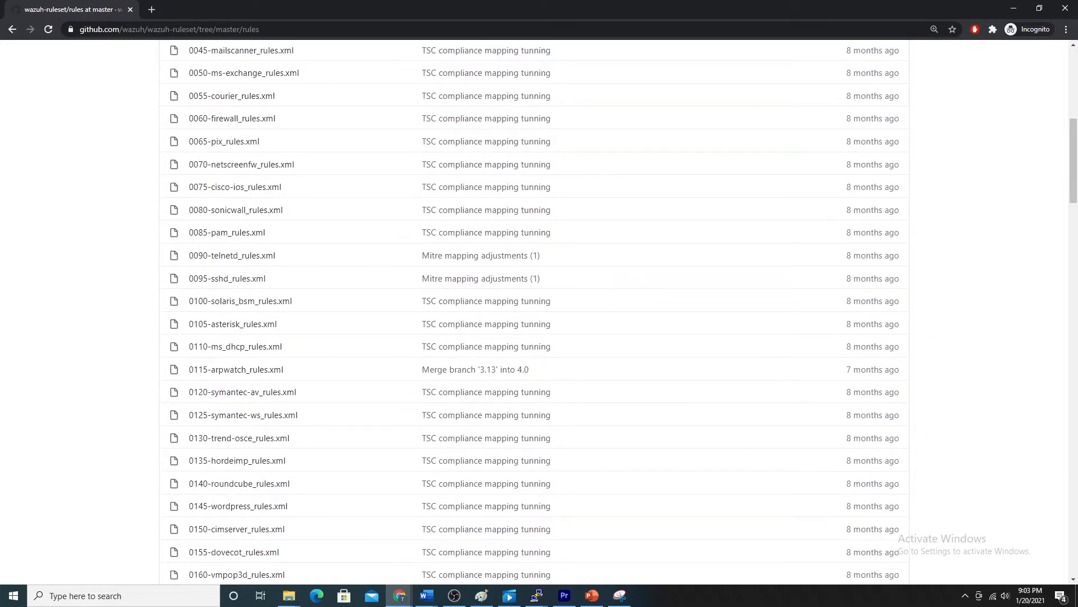
{"action": "scroll", "scroll_direction": "down", "scroll_amount": 3}
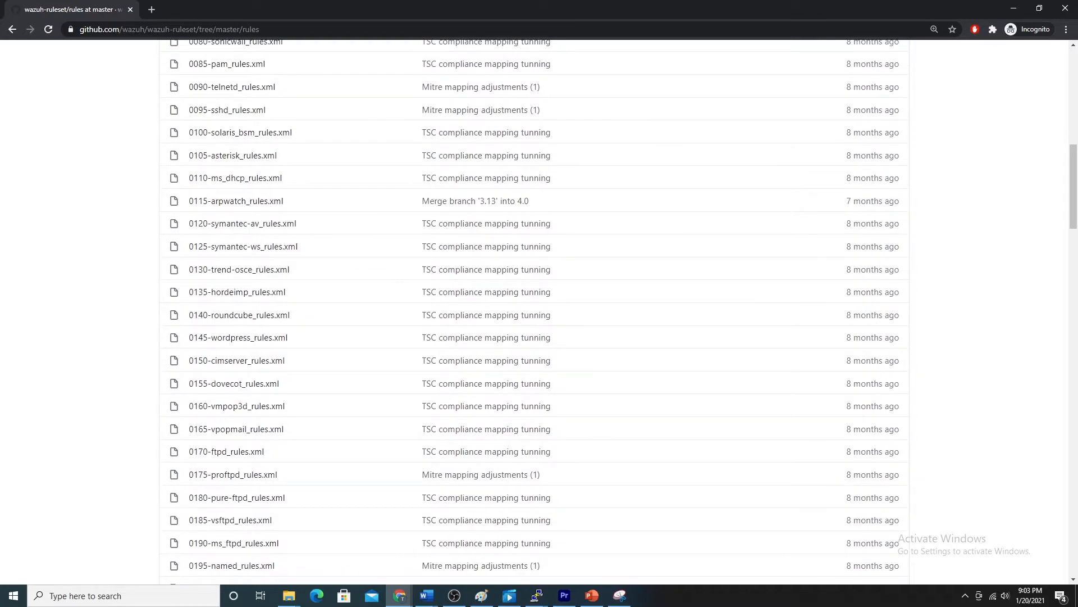
{"action": "scroll", "scroll_direction": "down", "scroll_amount": 3}
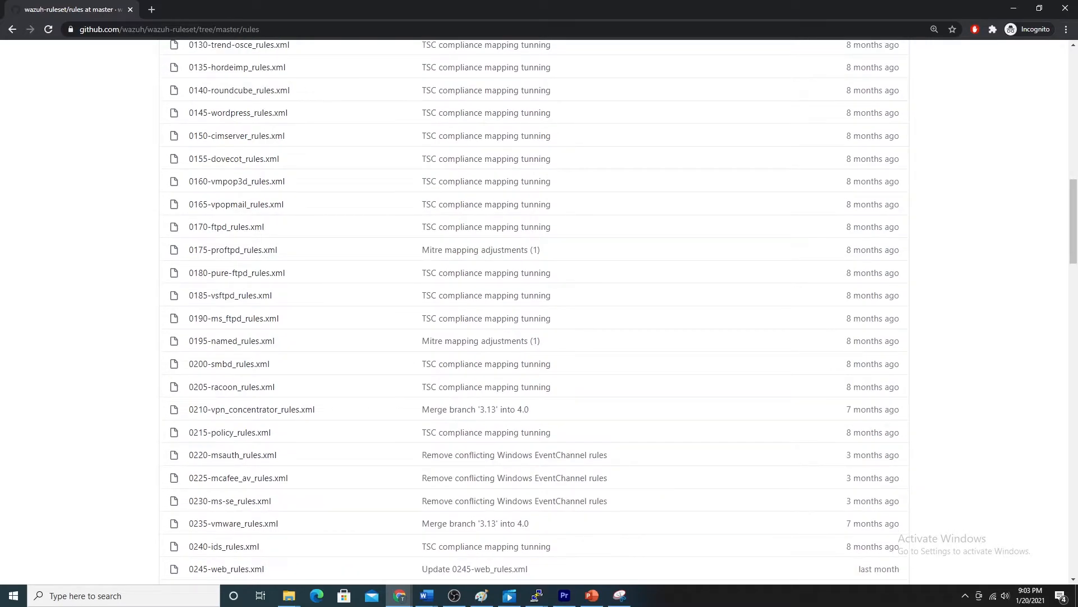
{"action": "scroll", "scroll_direction": "down", "scroll_amount": 3}
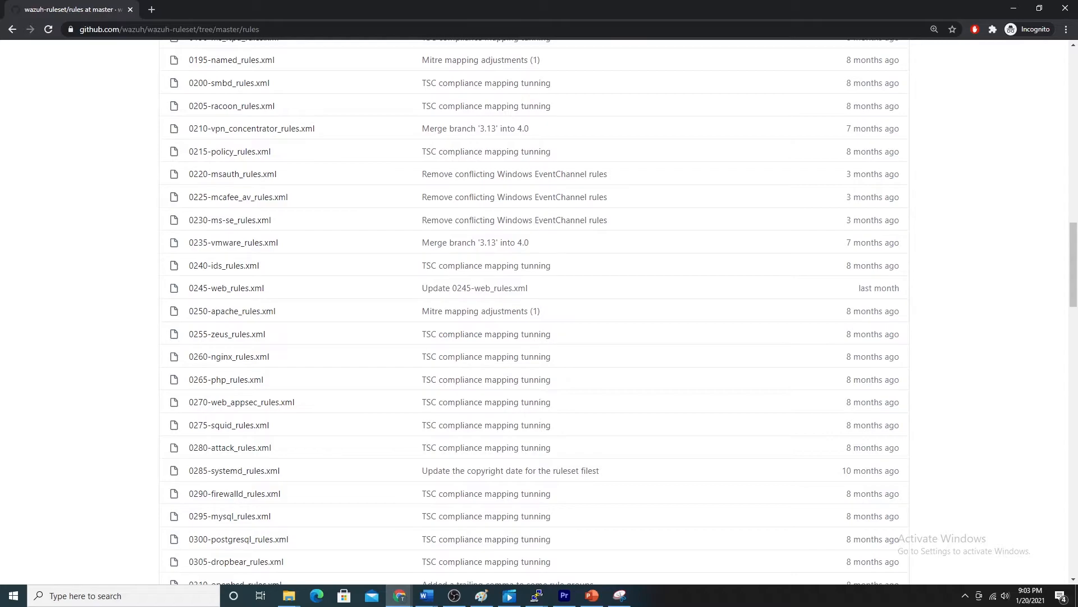
{"action": "scroll", "scroll_direction": "down", "scroll_amount": 3}
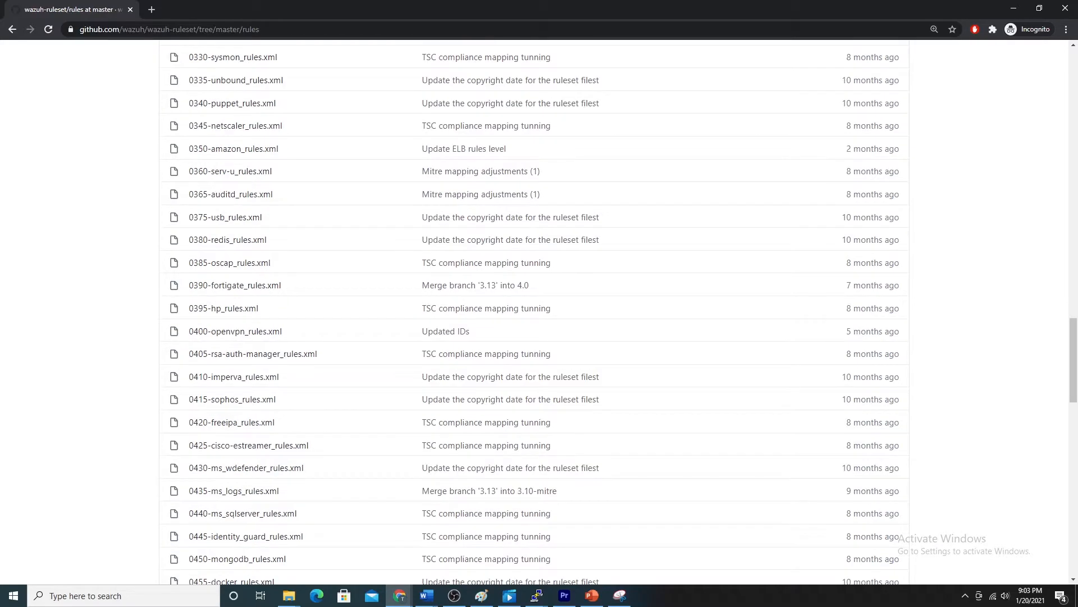
{"action": "scroll", "scroll_direction": "down", "scroll_amount": 3}
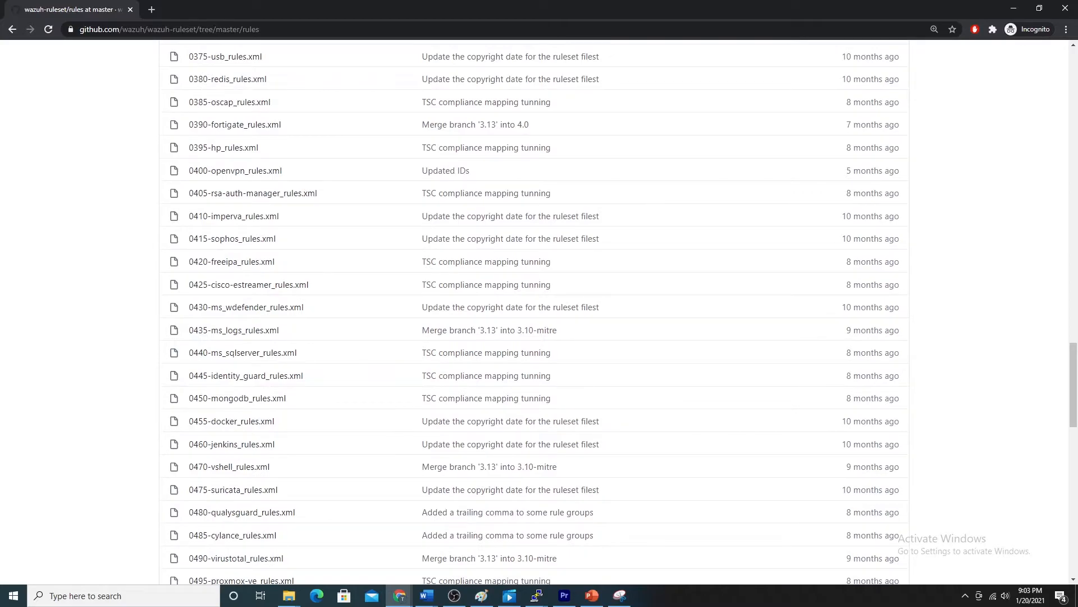
{"action": "scroll", "scroll_direction": "down", "scroll_amount": 3}
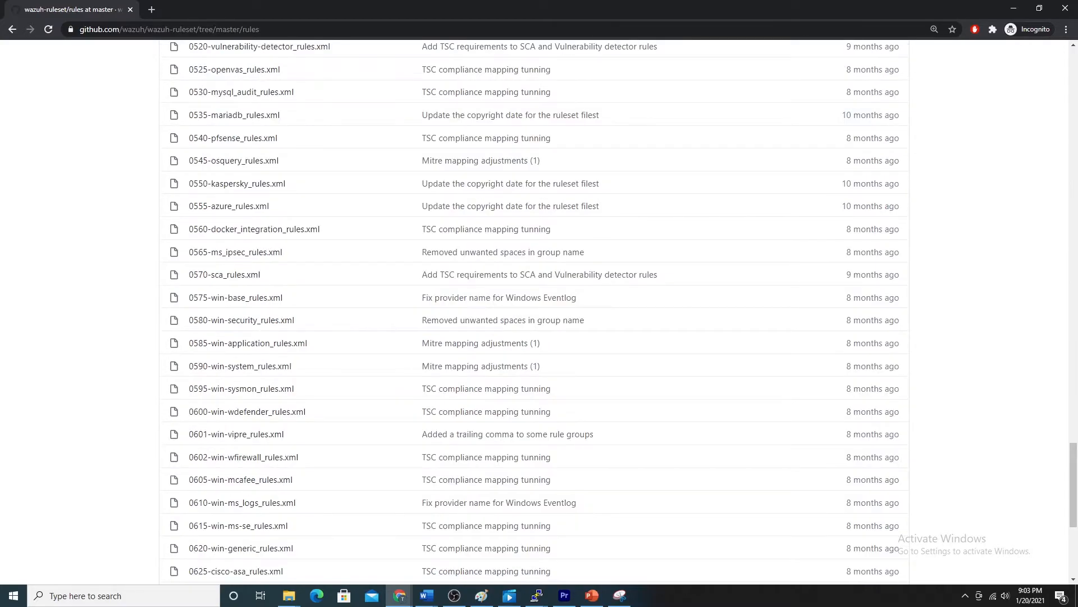